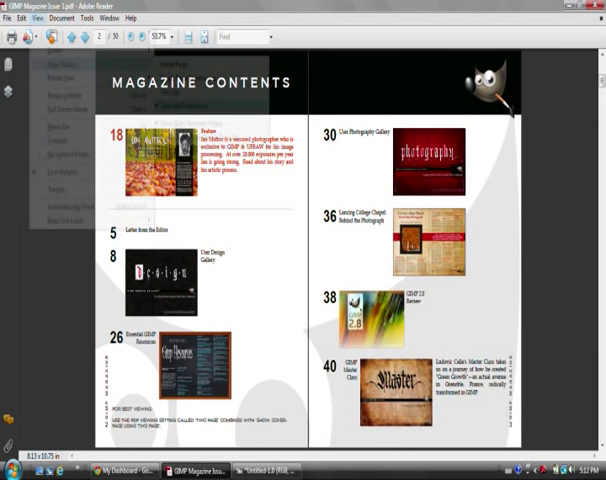
- Switch the page display to Two-Up Continuous, showing pages 46–47 side by side
{"action": "left_click", "coordinate": [37, 17]}
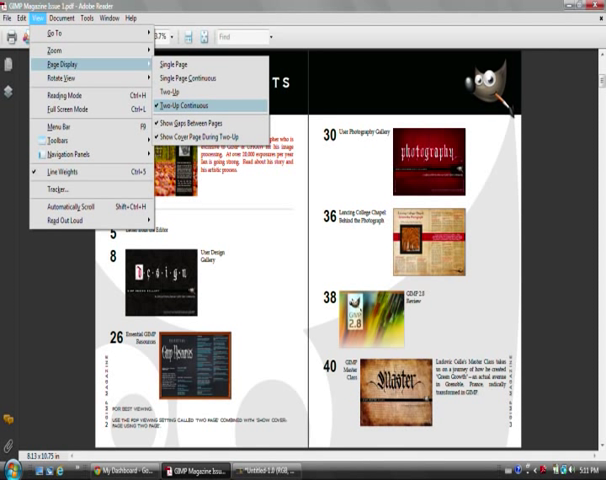
{"action": "left_click", "coordinate": [193, 100]}
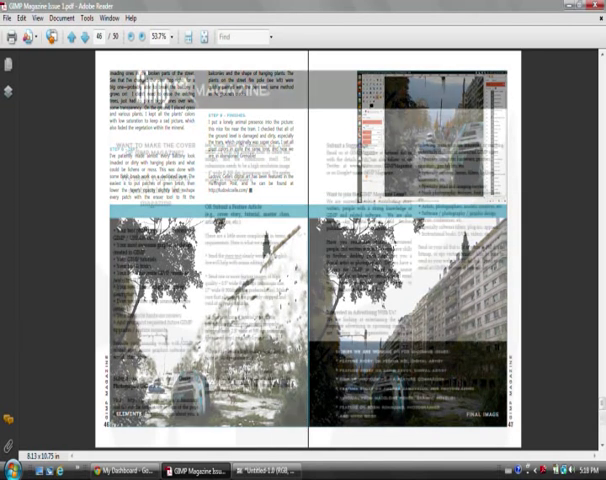
- Scroll down to the contributor call and submission guidelines spread on pages 48–49
{"action": "scroll", "scroll_direction": "down", "scroll_amount": 3}
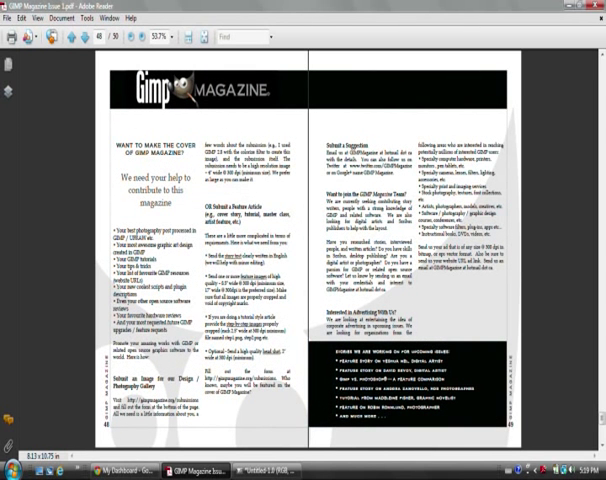